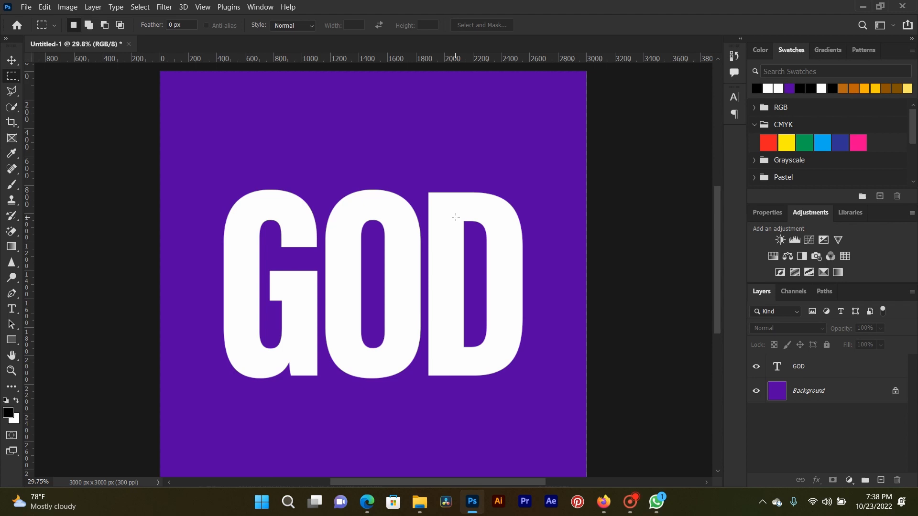
{"action": "mouse_move", "coordinate": [67, 88]}
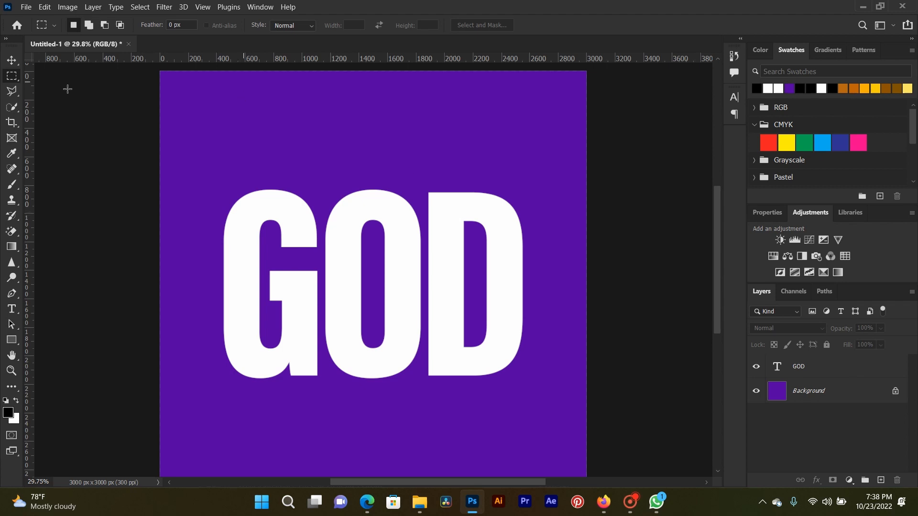
{"action": "mouse_move", "coordinate": [12, 76]}
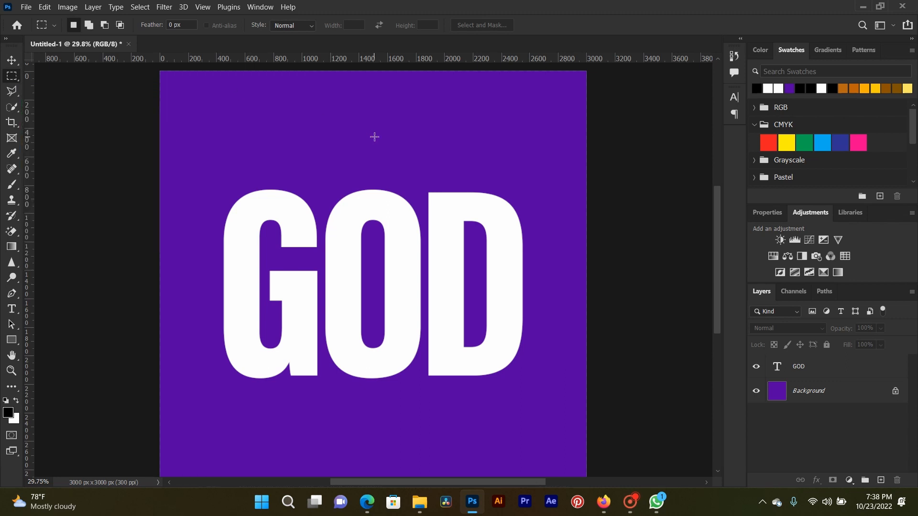
{"action": "mouse_move", "coordinate": [194, 146]}
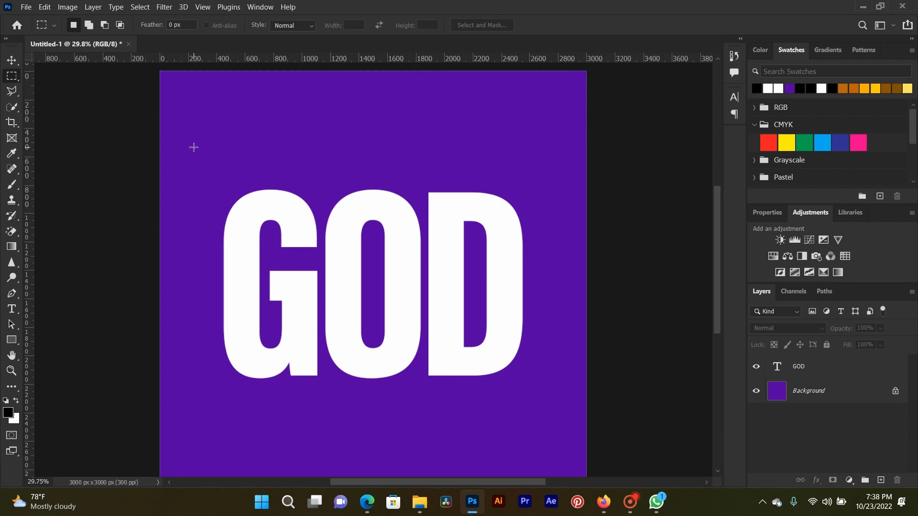
{"action": "mouse_move", "coordinate": [373, 239]}
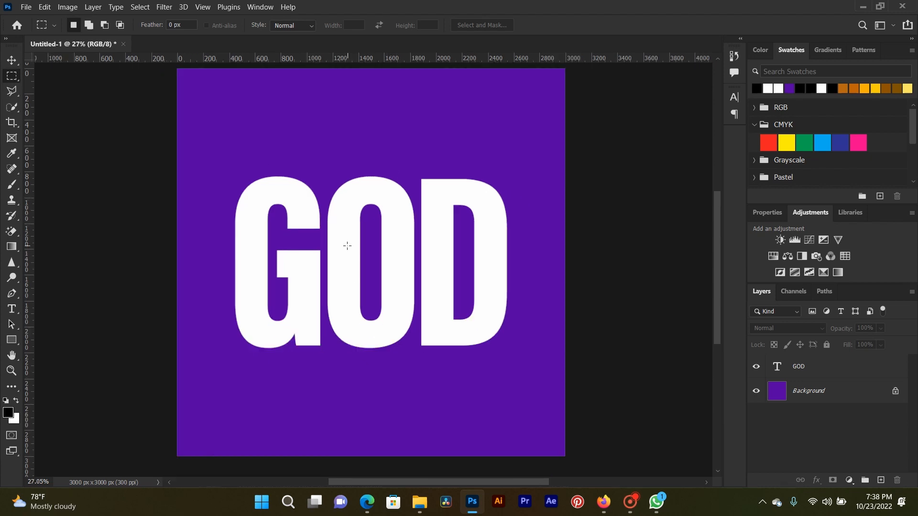
{"action": "mouse_move", "coordinate": [230, 189]}
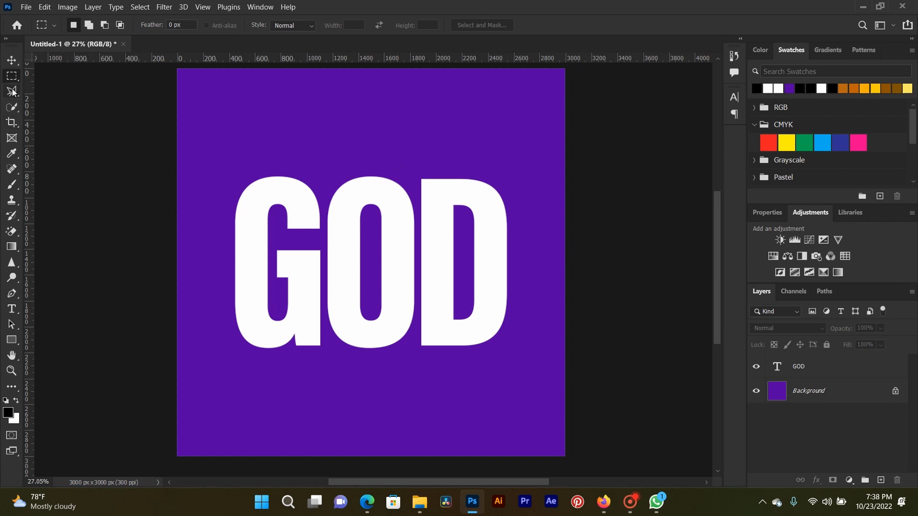
{"action": "mouse_move", "coordinate": [11, 92]}
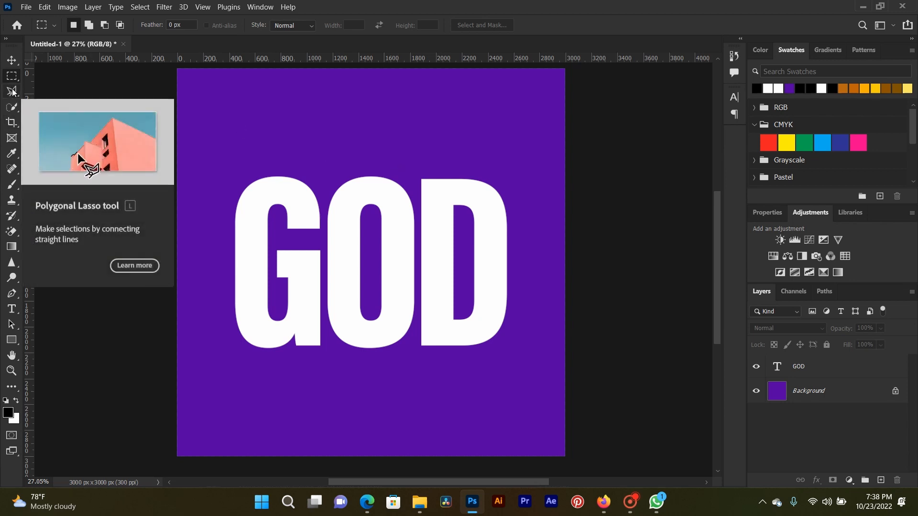
Step: Draw a slanted Polygonal Lasso selection over the upper half of the GOD letters
{"action": "left_click", "coordinate": [11, 92]}
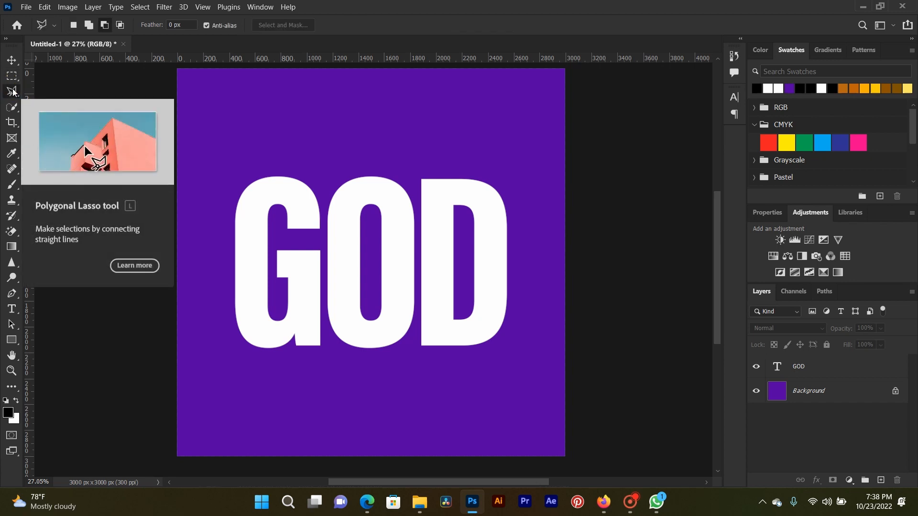
{"action": "left_click", "coordinate": [210, 138]}
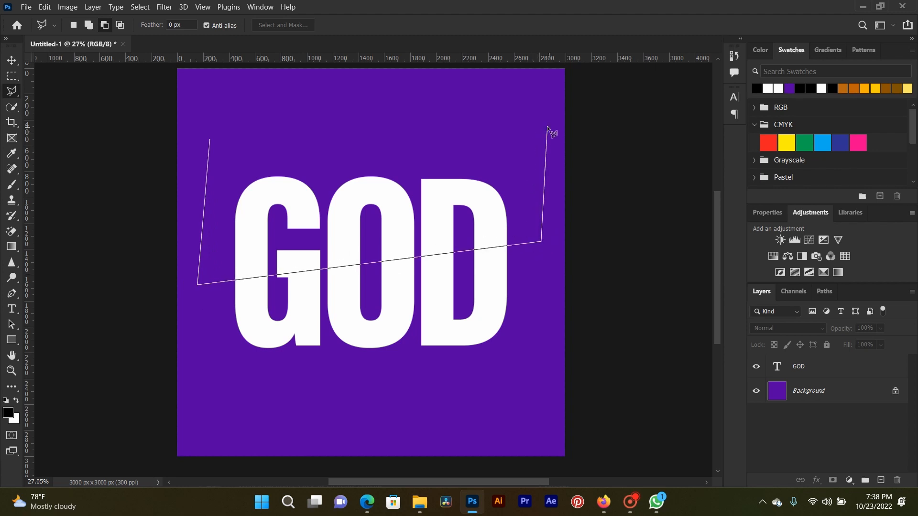
{"action": "left_click", "coordinate": [211, 144]}
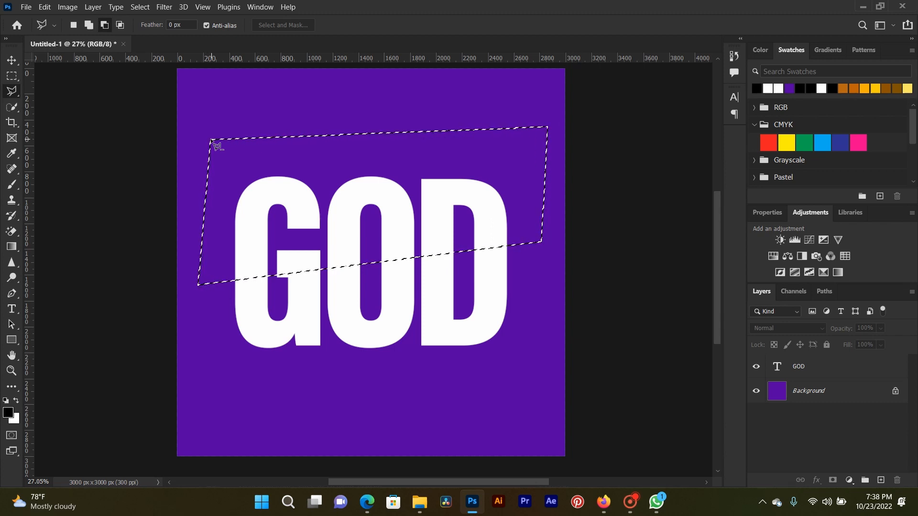
{"action": "mouse_move", "coordinate": [536, 264]}
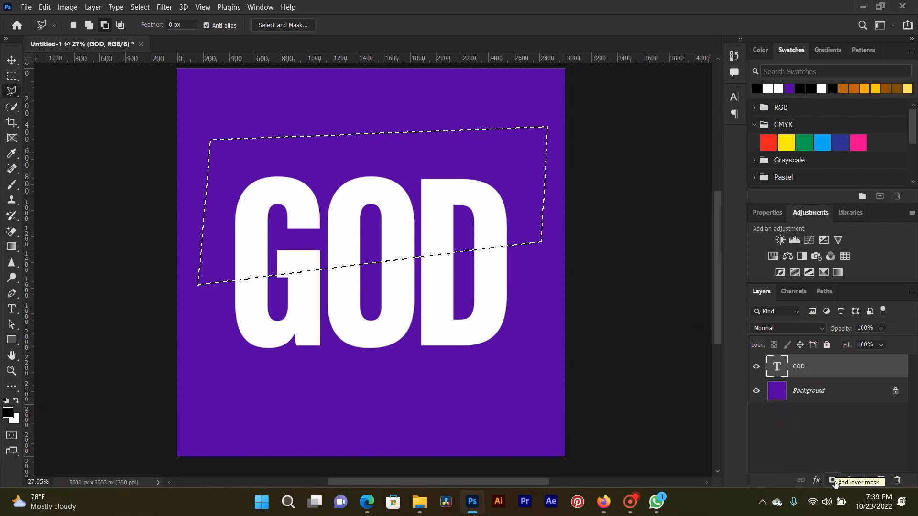
Step: Mask the GOD layer to the selection and duplicate it with Ctrl+J
{"action": "left_click", "coordinate": [832, 481]}
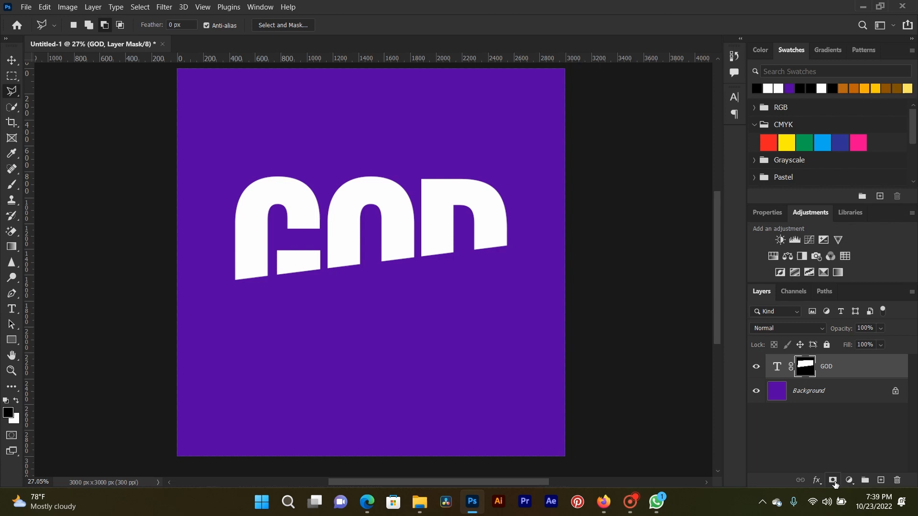
{"action": "mouse_move", "coordinate": [794, 423]}
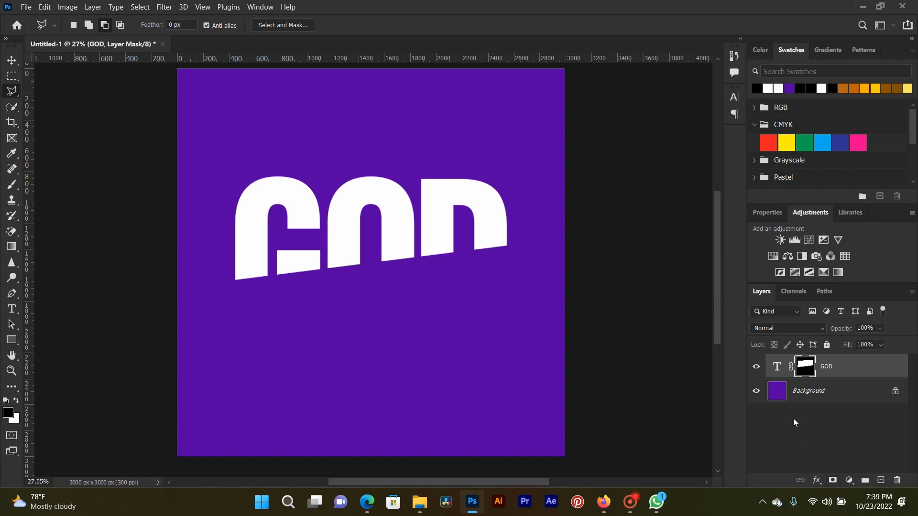
{"action": "key", "text": "ctrl+j"}
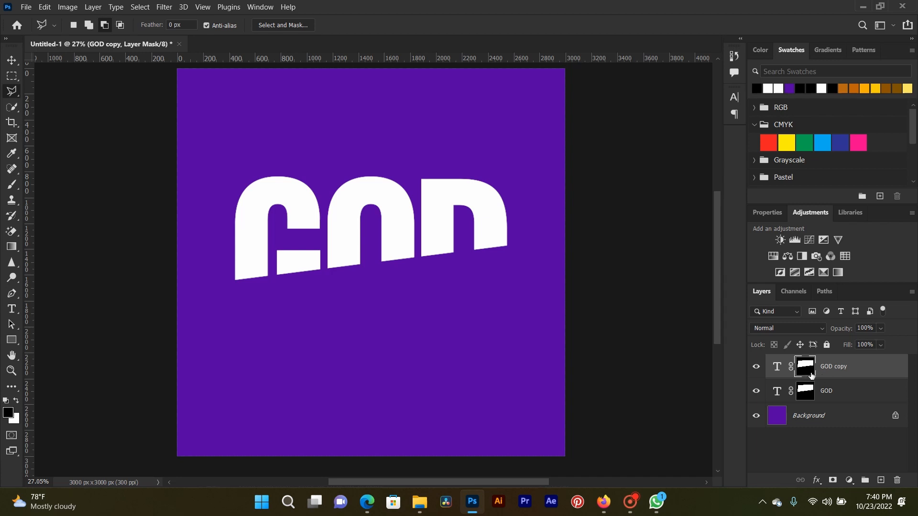
{"action": "mouse_move", "coordinate": [805, 367]}
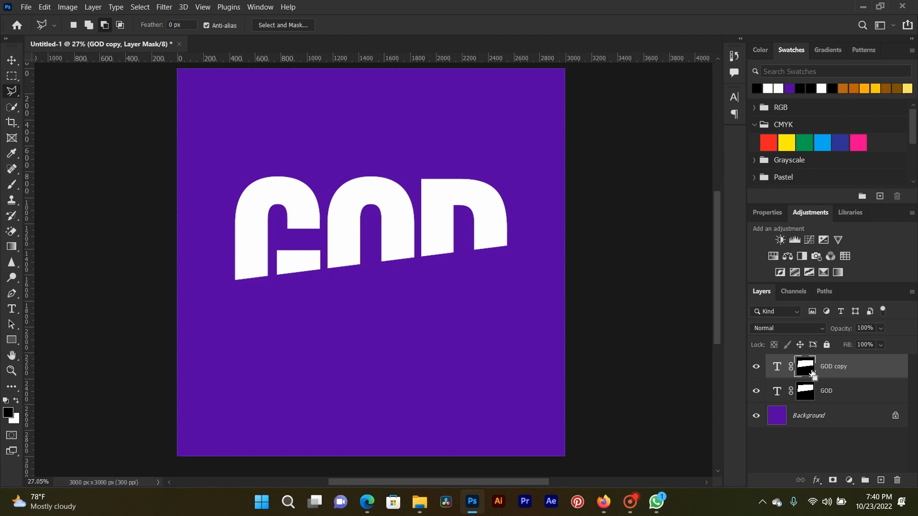
{"action": "mouse_move", "coordinate": [805, 367]}
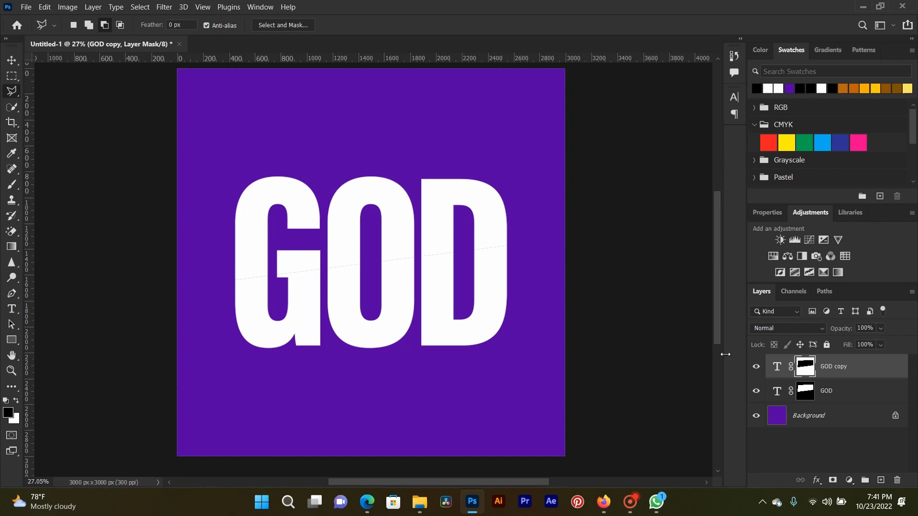
Step: Target the GOD copy layer with the Move tool to offset the two halves
{"action": "left_click", "coordinate": [11, 60]}
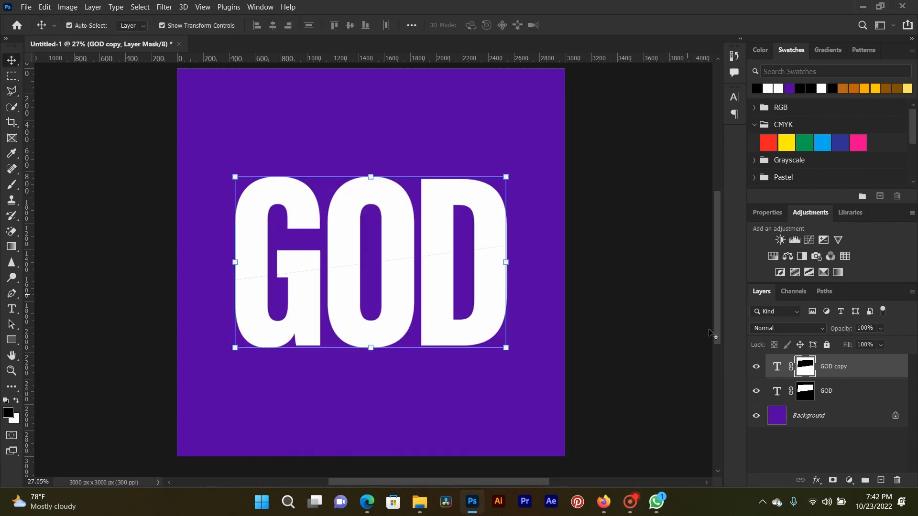
{"action": "mouse_move", "coordinate": [840, 372]}
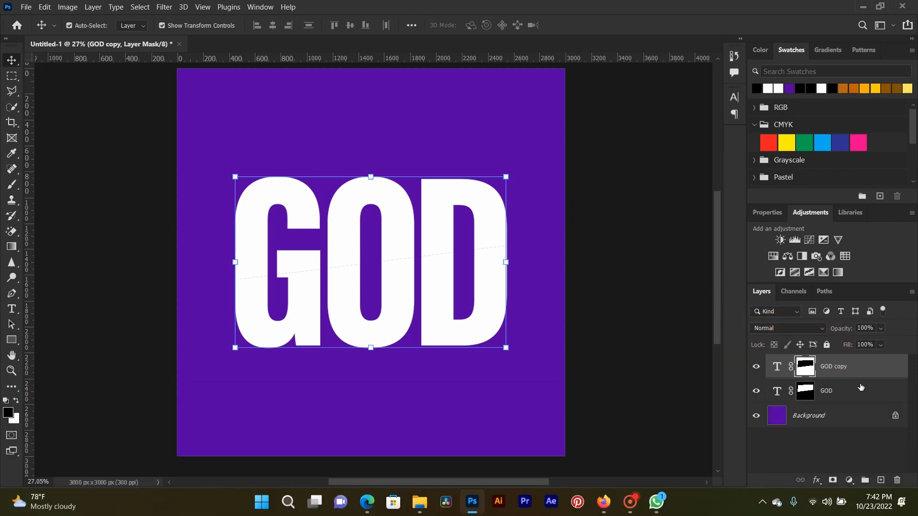
{"action": "mouse_move", "coordinate": [839, 392]}
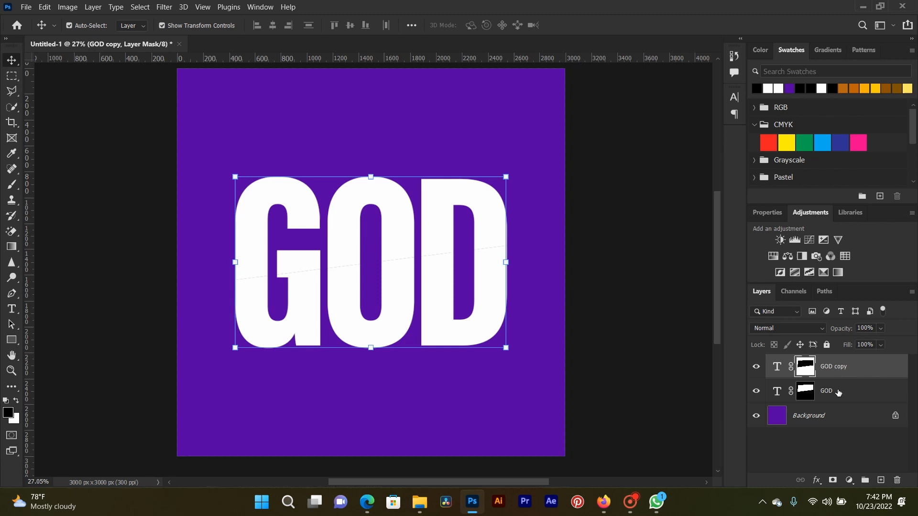
{"action": "mouse_move", "coordinate": [854, 375]}
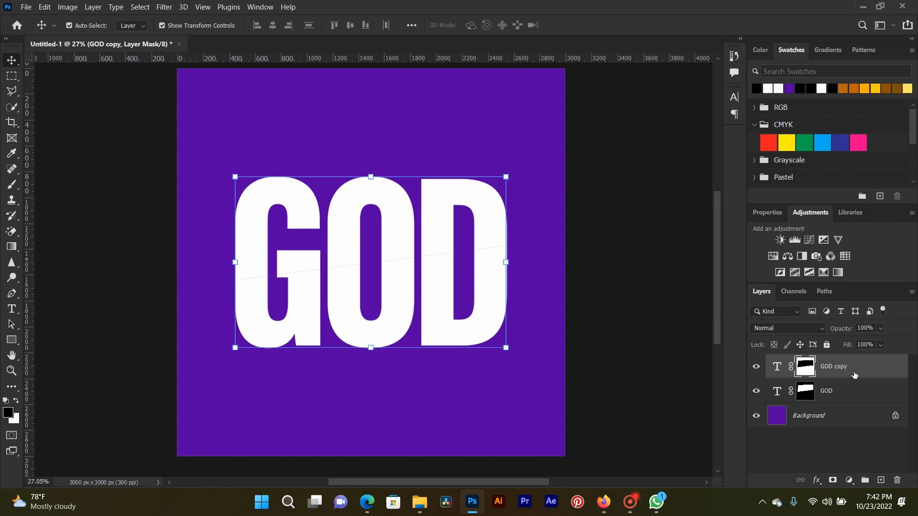
{"action": "mouse_move", "coordinate": [854, 375]}
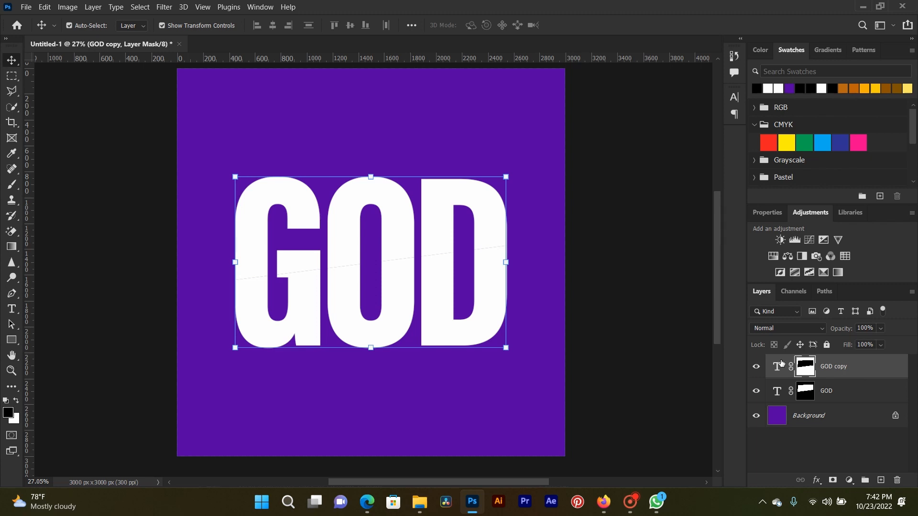
{"action": "left_click", "coordinate": [777, 366]}
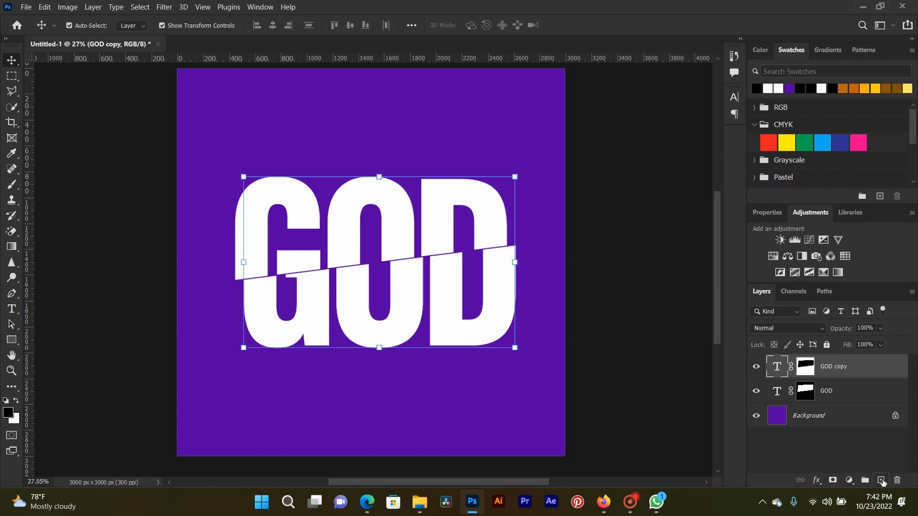
Step: Add a new empty layer above the text and target the GOD copy mask
{"action": "left_click", "coordinate": [881, 481]}
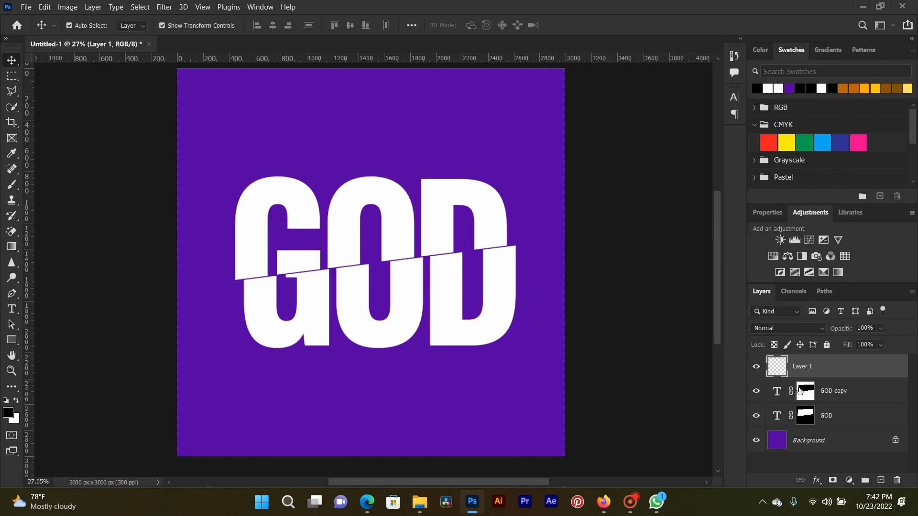
{"action": "left_click", "coordinate": [804, 391]}
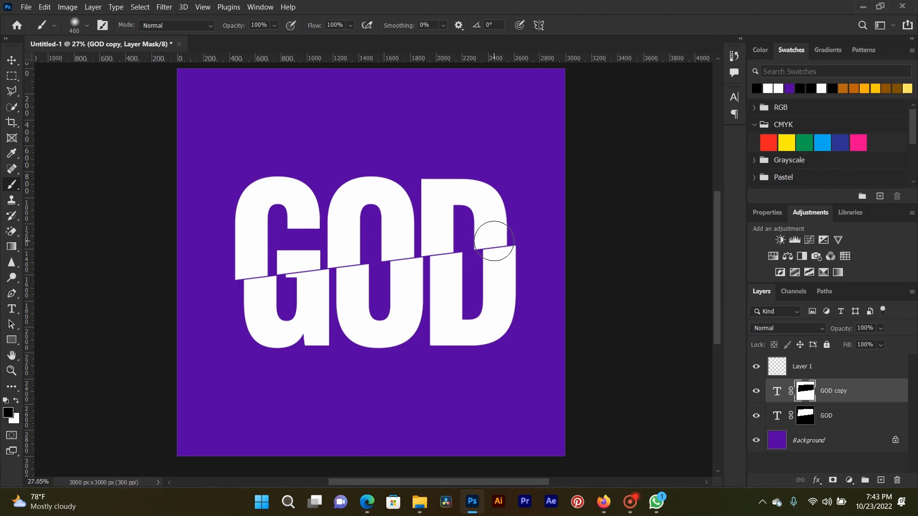
{"action": "mouse_move", "coordinate": [497, 237]}
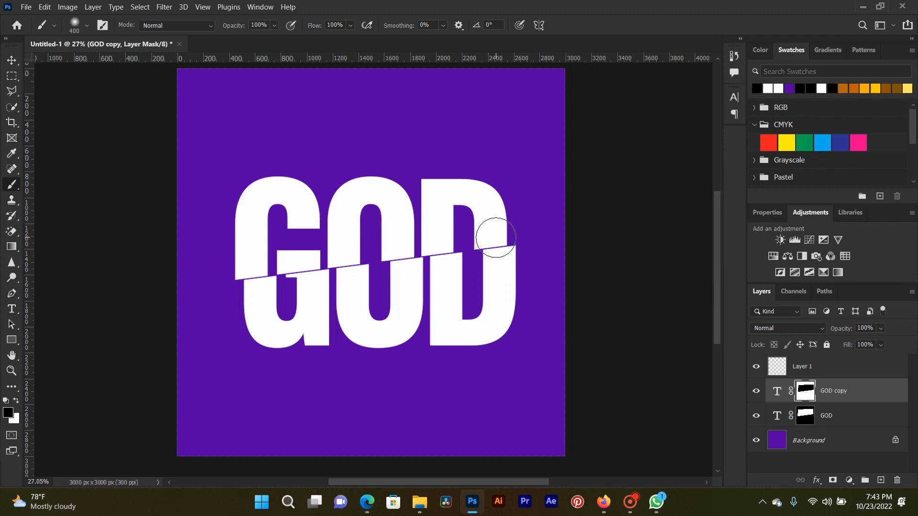
Step: Brush soft shadow strokes along the whole diagonal cut in the GOD copy mask
{"action": "left_click_drag", "start_coordinate": [497, 237], "coordinate": [401, 246]}
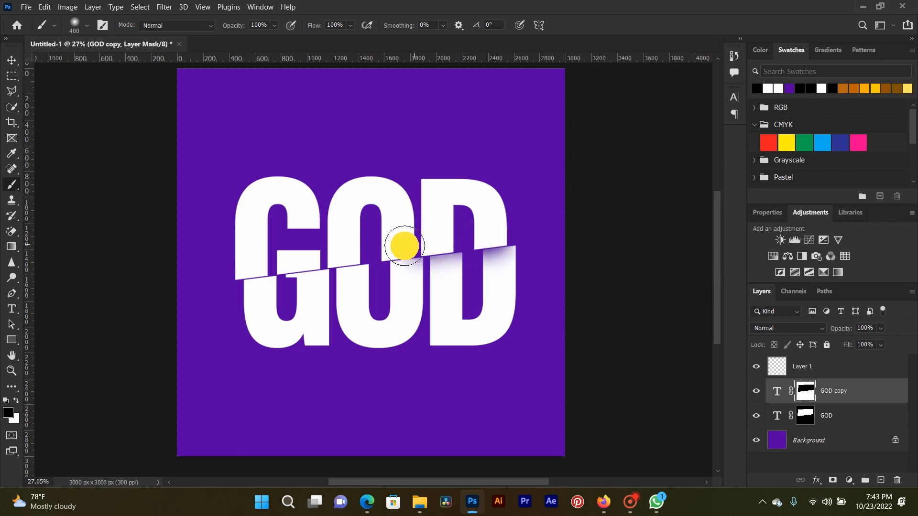
{"action": "left_click_drag", "start_coordinate": [403, 246], "coordinate": [223, 290]}
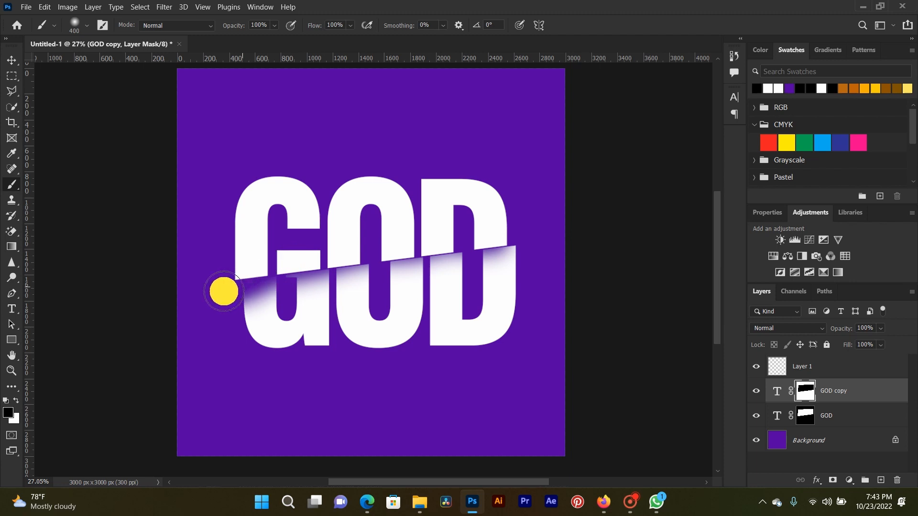
{"action": "left_click_drag", "start_coordinate": [223, 291], "coordinate": [502, 246]}
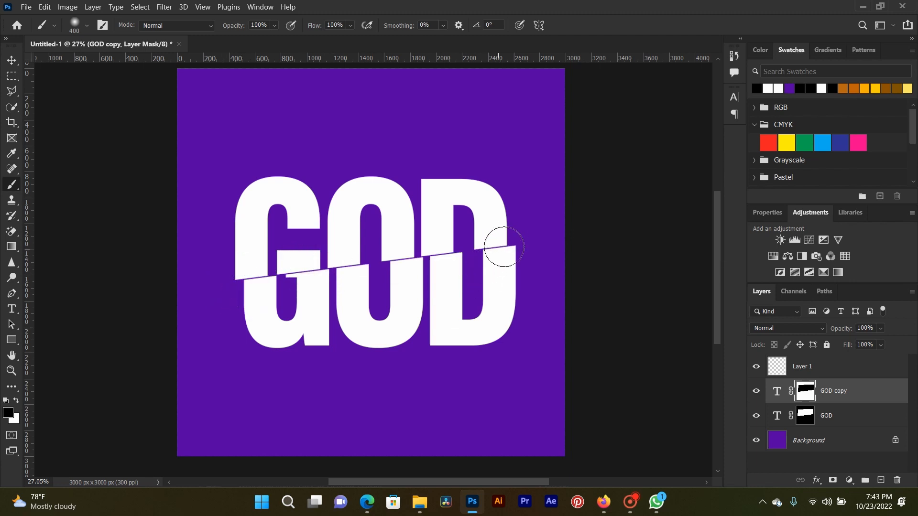
{"action": "mouse_move", "coordinate": [492, 231]}
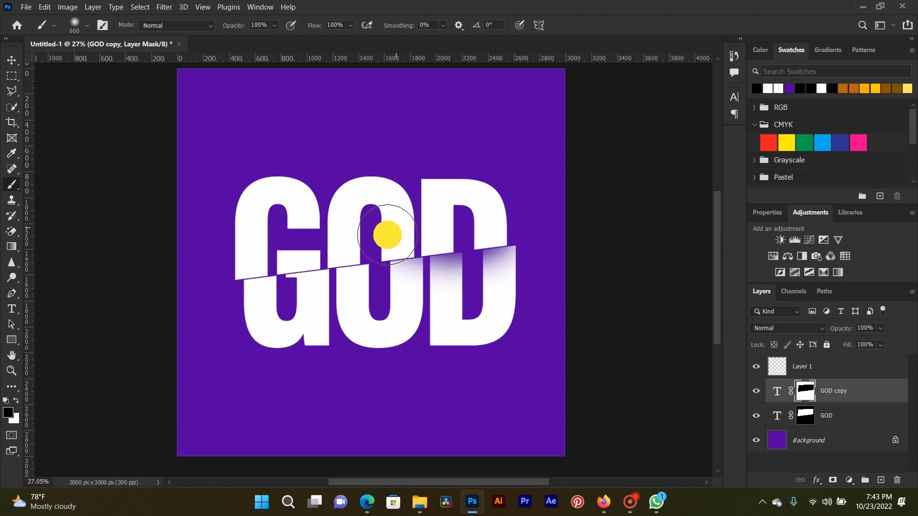
{"action": "left_click_drag", "start_coordinate": [386, 236], "coordinate": [226, 284]}
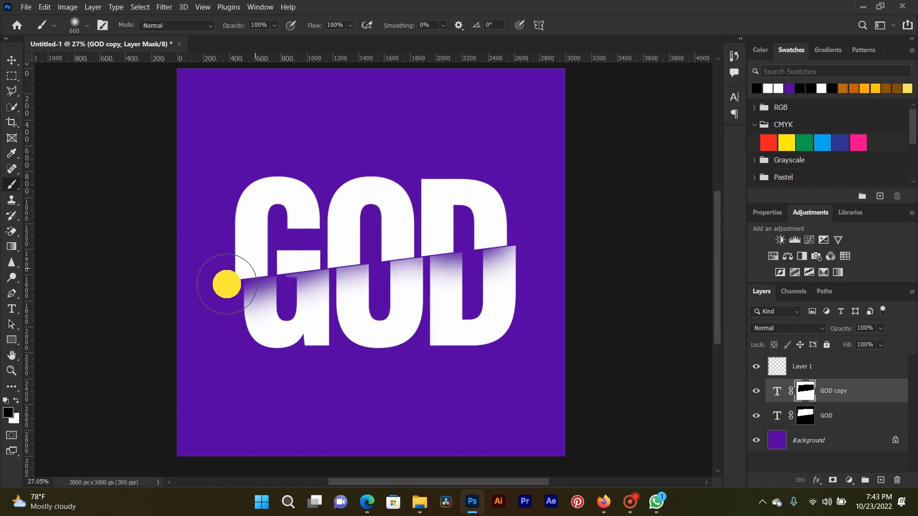
{"action": "left_click_drag", "start_coordinate": [227, 284], "coordinate": [363, 246]}
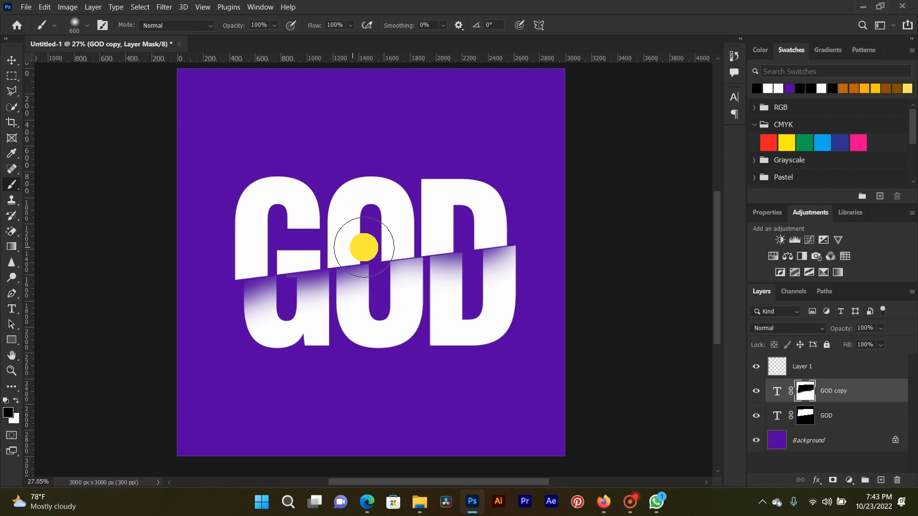
{"action": "left_click_drag", "start_coordinate": [363, 246], "coordinate": [519, 225]}
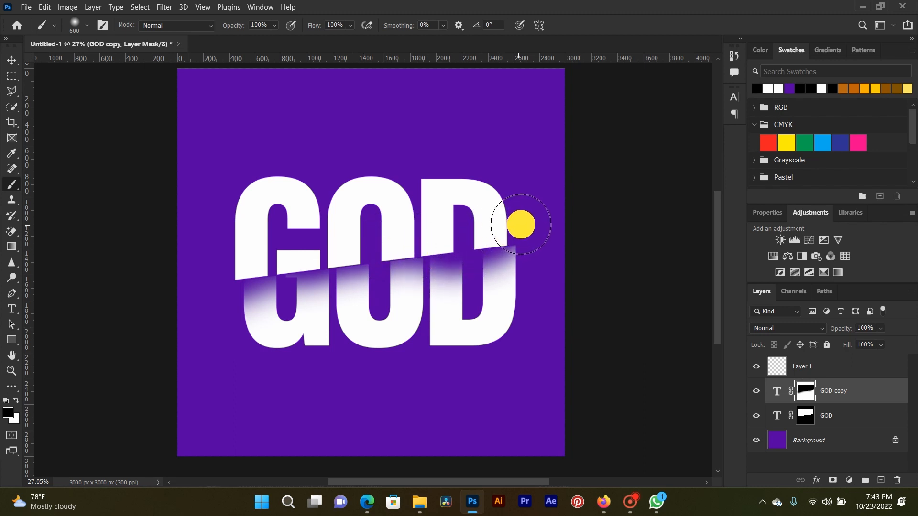
{"action": "left_click_drag", "start_coordinate": [520, 224], "coordinate": [407, 242]}
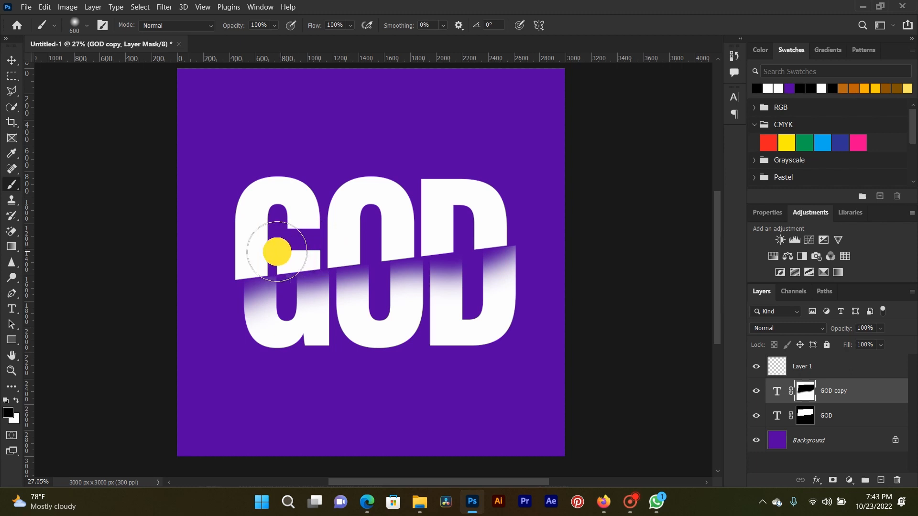
{"action": "mouse_move", "coordinate": [502, 228]}
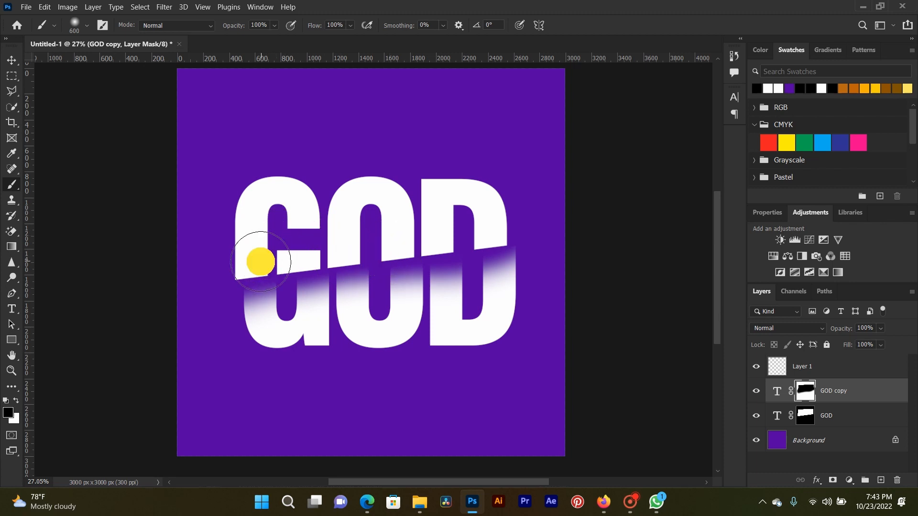
{"action": "left_click_drag", "start_coordinate": [260, 262], "coordinate": [427, 243]}
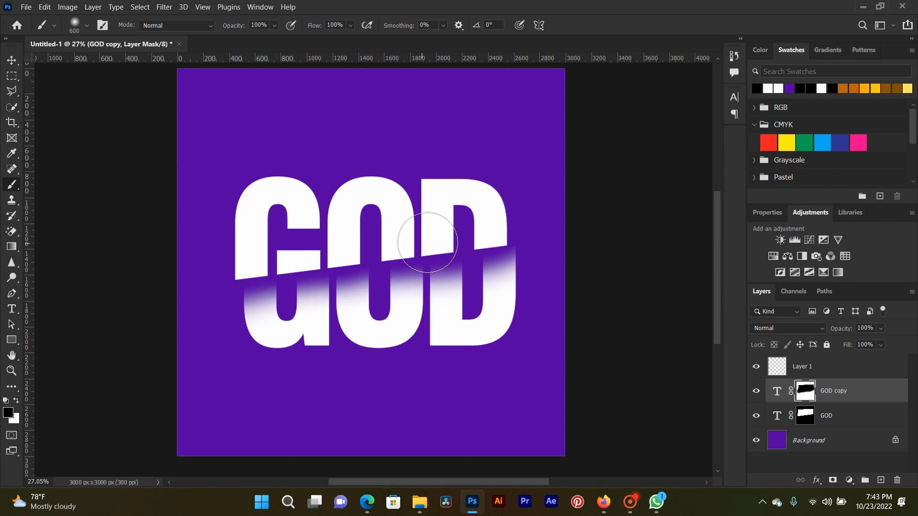